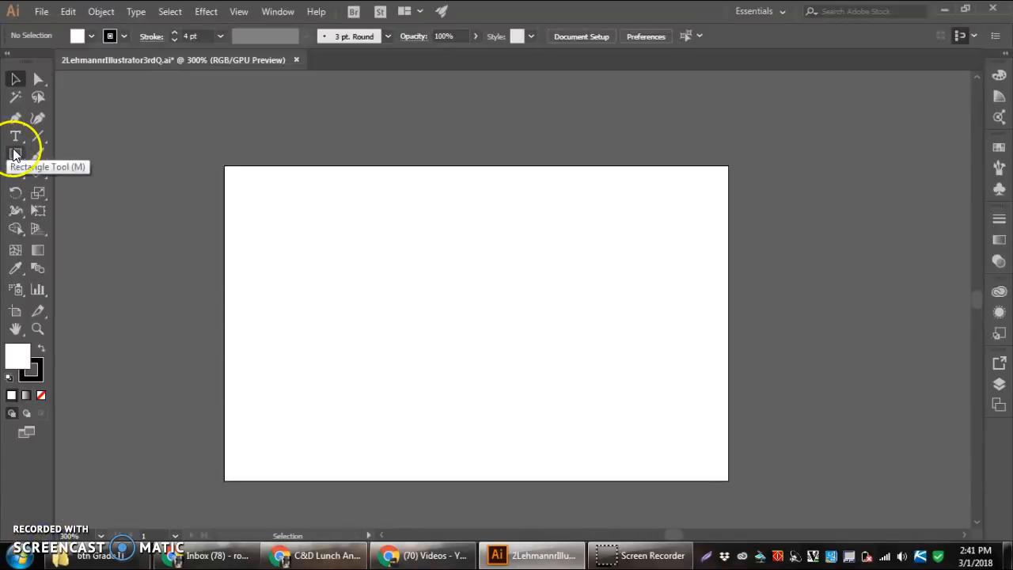
{"action": "mouse_move", "coordinate": [19, 156]}
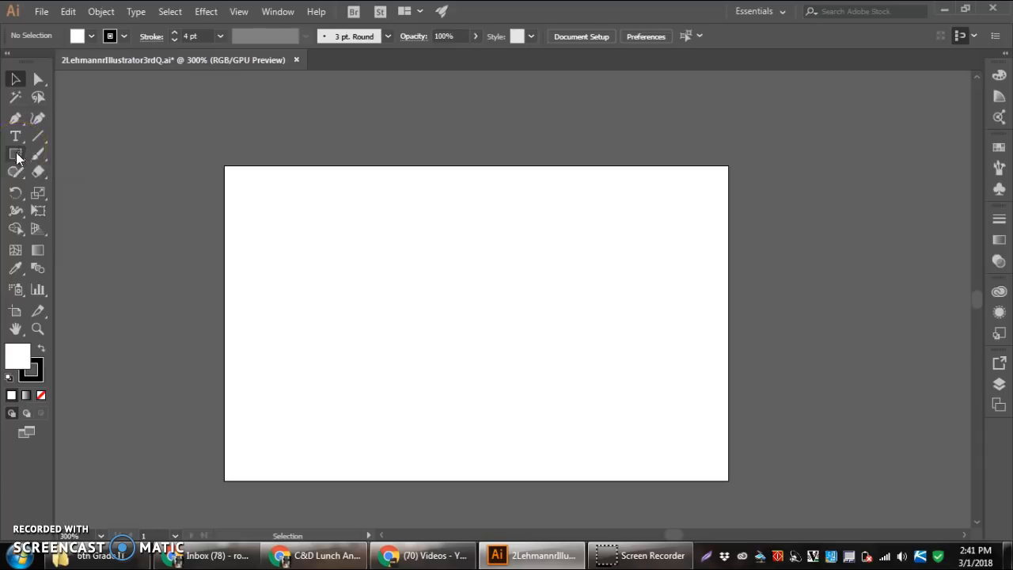
{"action": "mouse_move", "coordinate": [16, 155]}
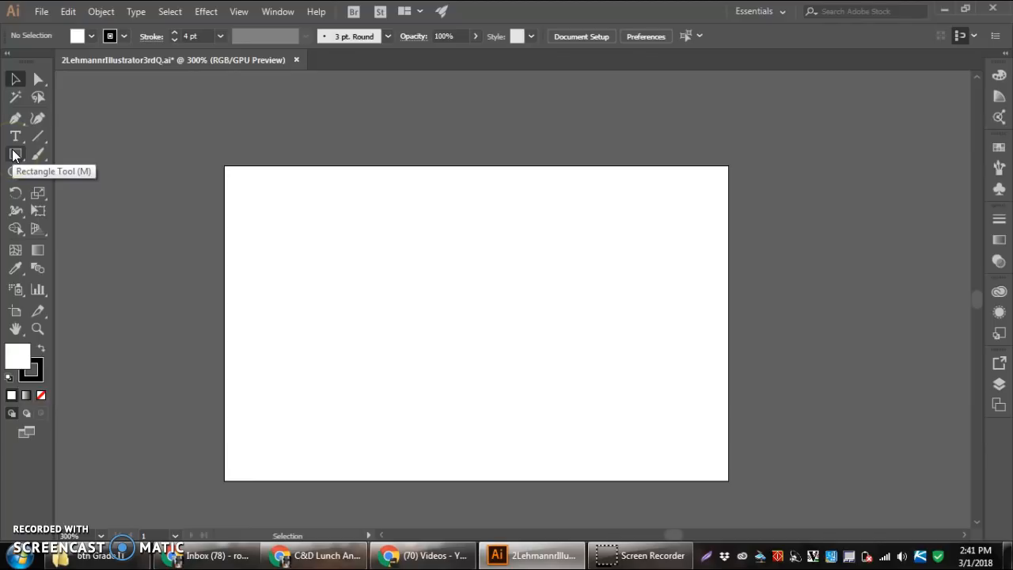
Reveal the Rectangle tool flyout listing all the shape-drawing tools
{"action": "left_click", "coordinate": [15, 153]}
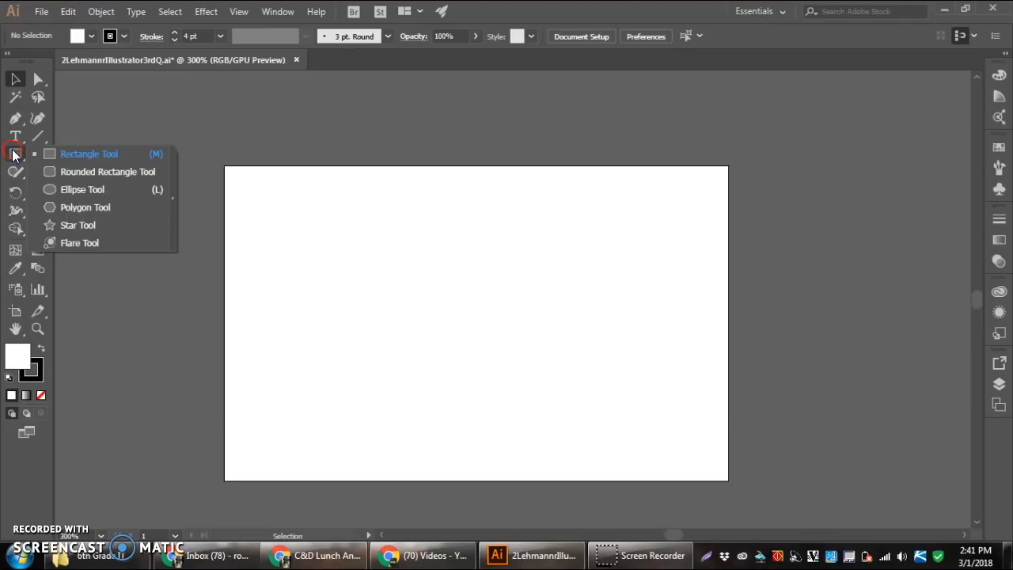
{"action": "mouse_move", "coordinate": [66, 181]}
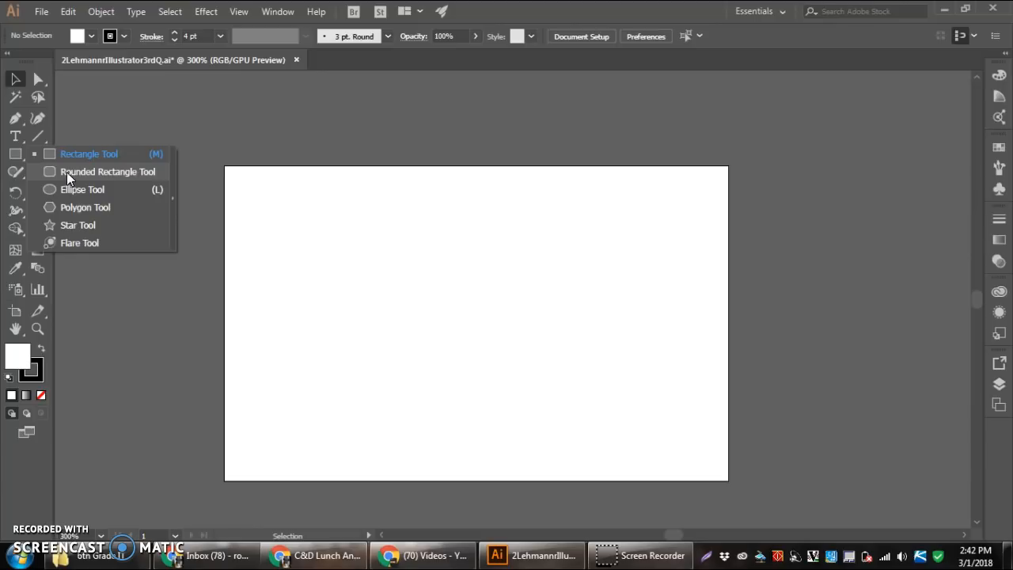
{"action": "mouse_move", "coordinate": [79, 242]}
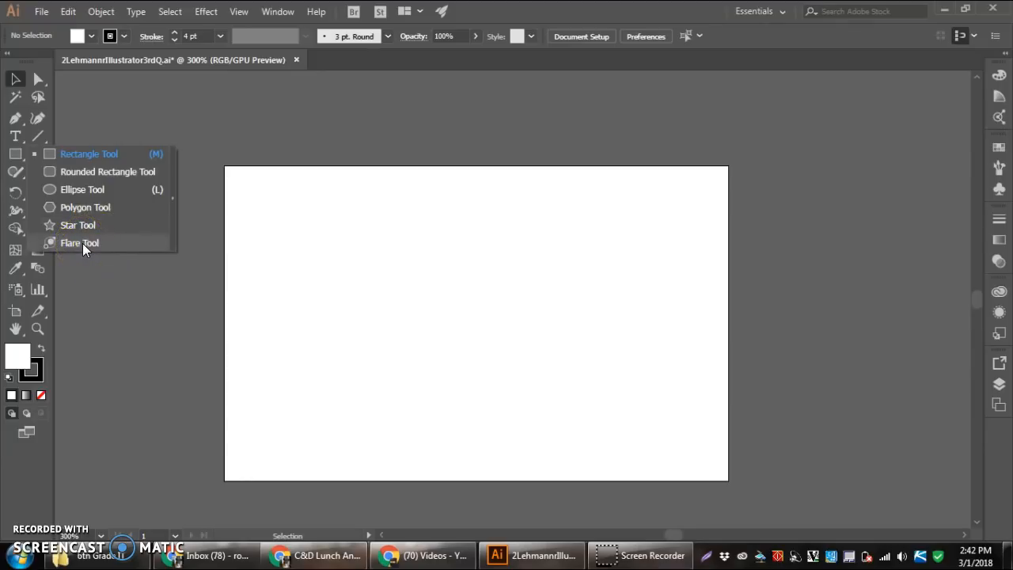
{"action": "mouse_move", "coordinate": [78, 229]}
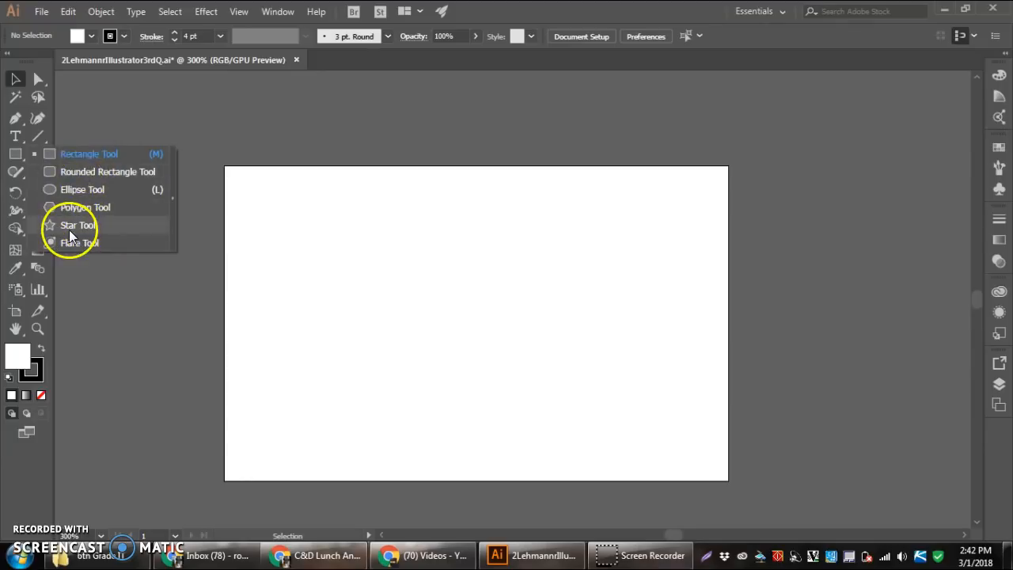
{"action": "mouse_move", "coordinate": [177, 196]}
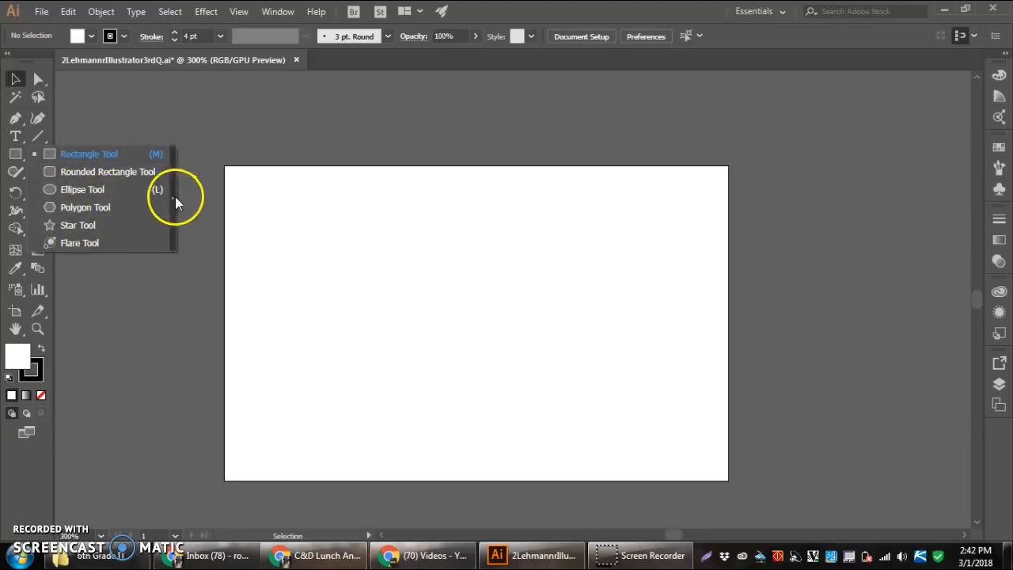
{"action": "mouse_move", "coordinate": [172, 206]}
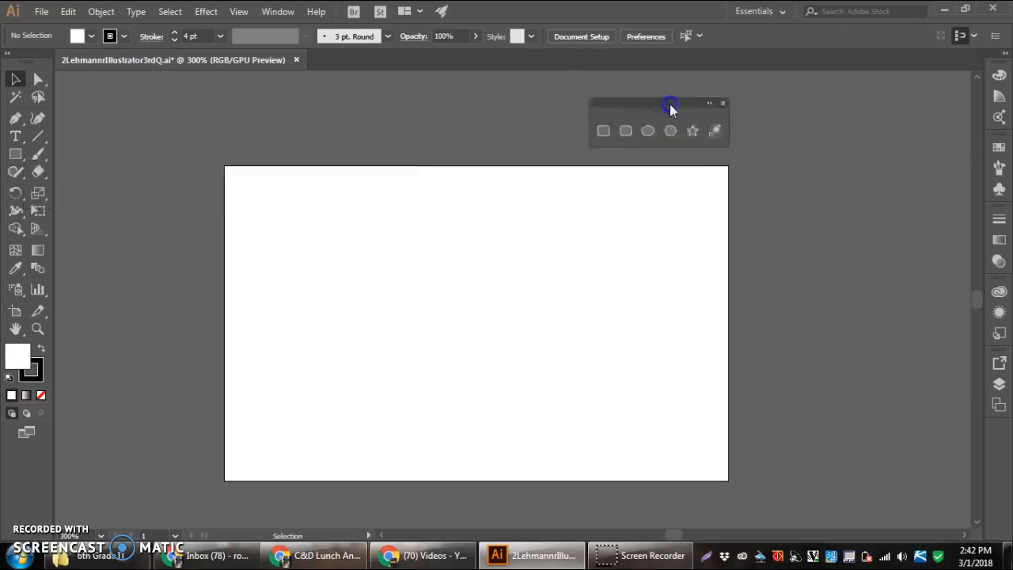
Tear off the shape tool group as a floating panel beside the artboard
{"action": "left_click_drag", "start_coordinate": [671, 105], "coordinate": [828, 110]}
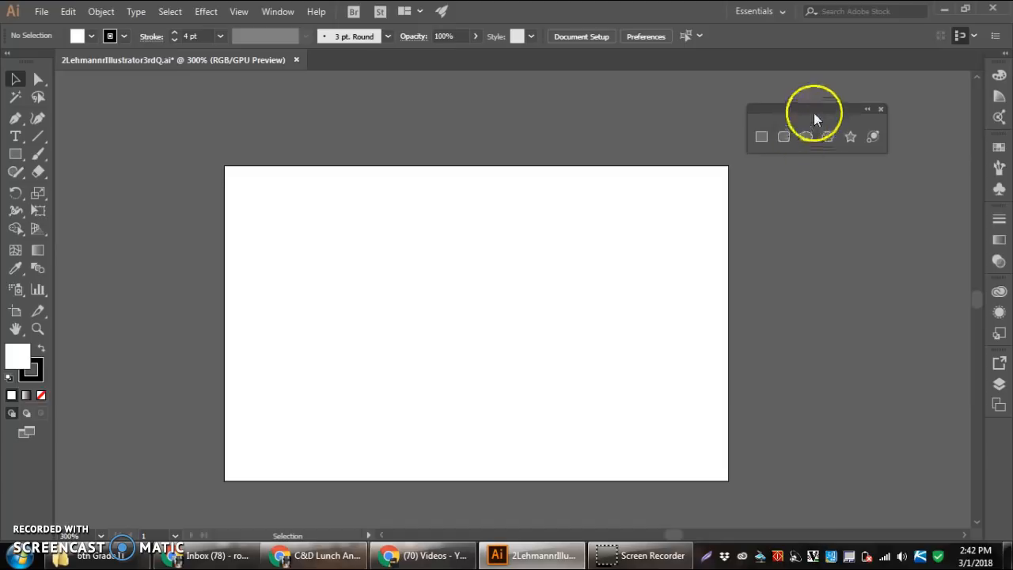
{"action": "mouse_move", "coordinate": [698, 102]}
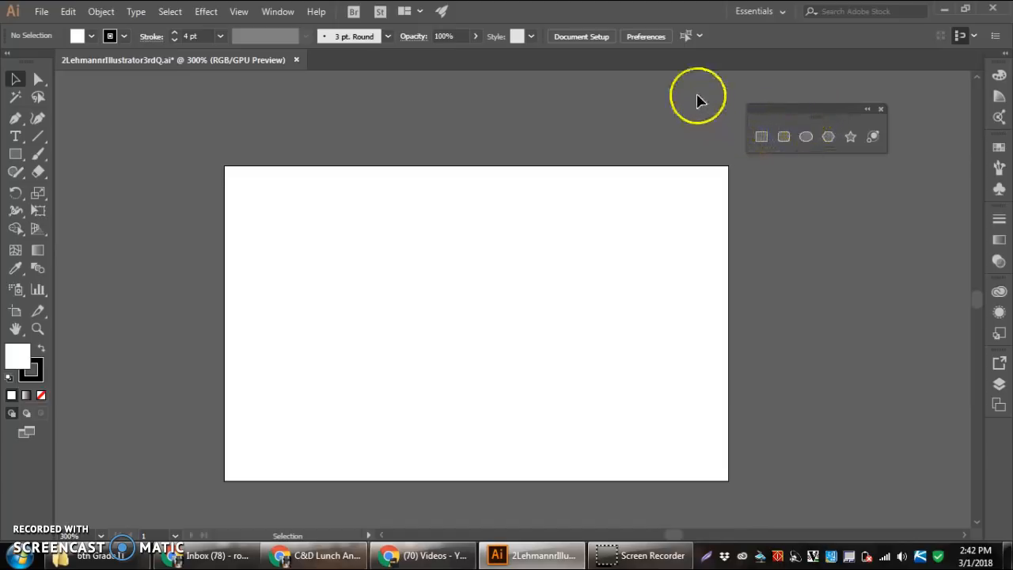
{"action": "mouse_move", "coordinate": [649, 79]}
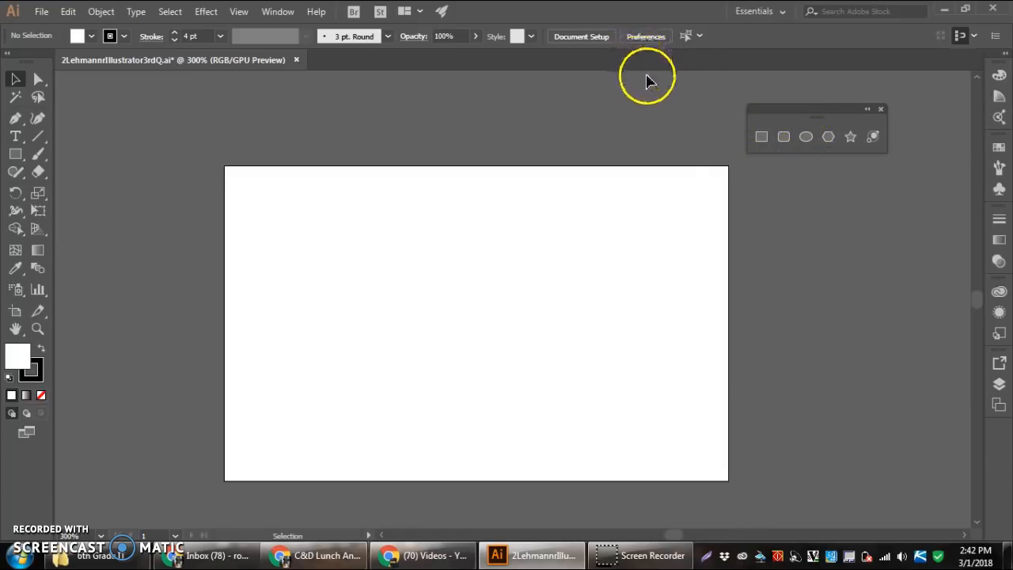
{"action": "mouse_move", "coordinate": [576, 174]}
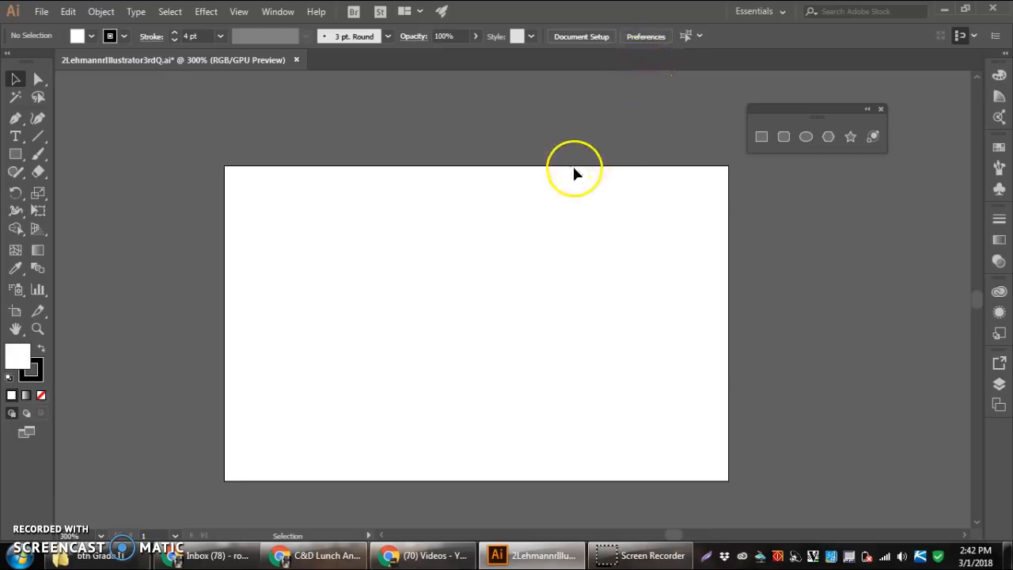
{"action": "mouse_move", "coordinate": [509, 278]}
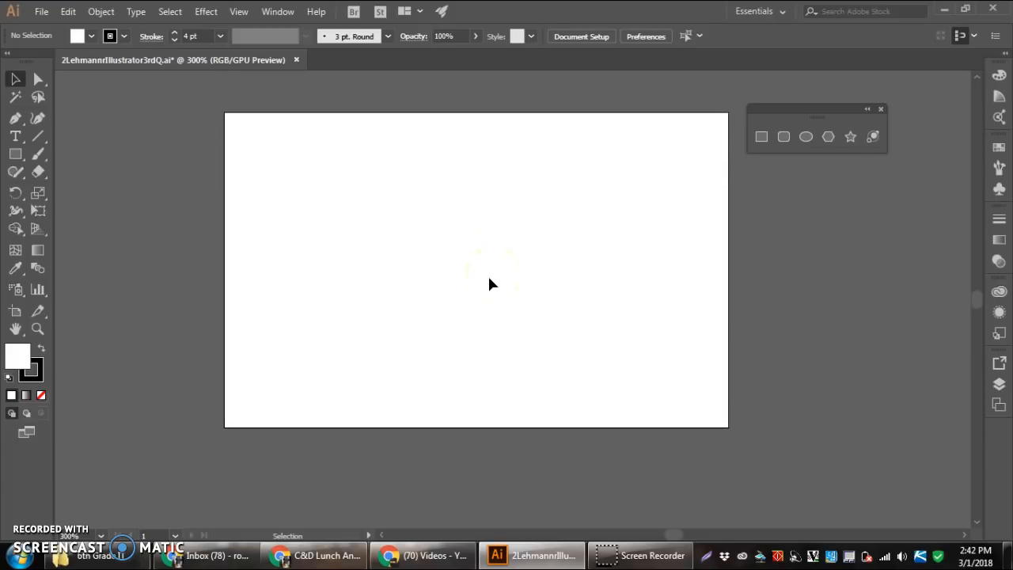
{"action": "left_click", "coordinate": [489, 288]}
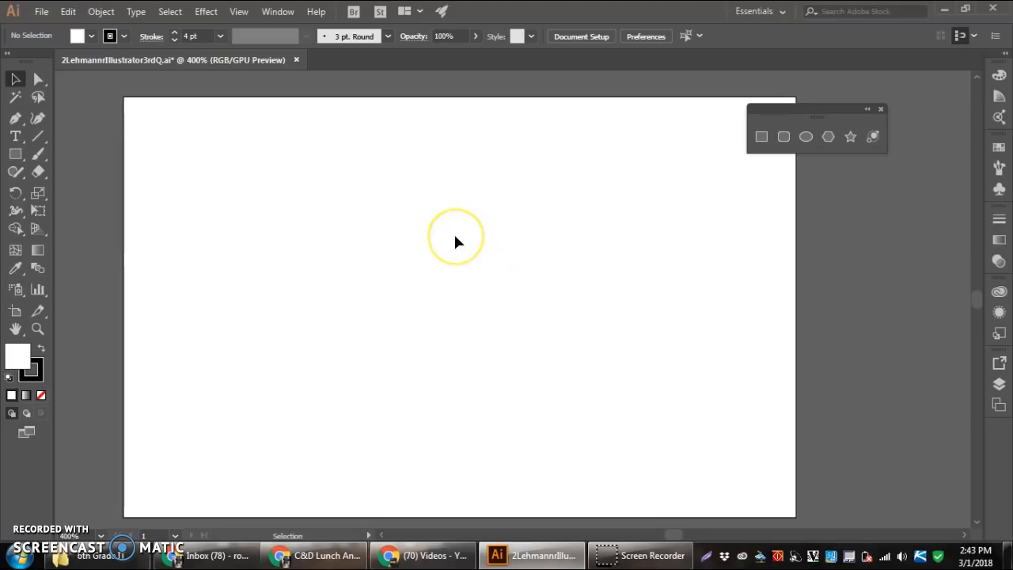
{"action": "mouse_move", "coordinate": [123, 121]}
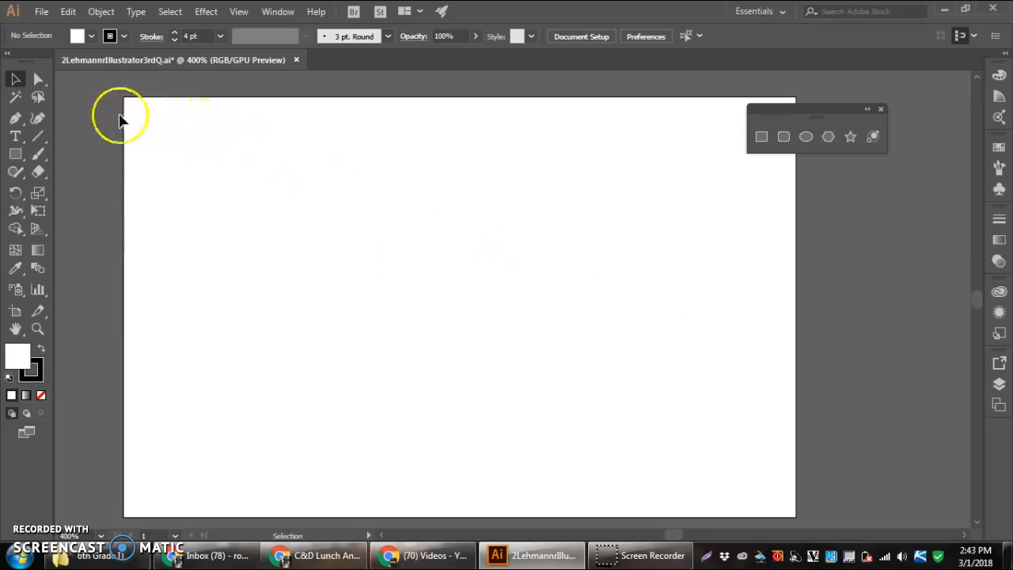
{"action": "mouse_move", "coordinate": [784, 167]}
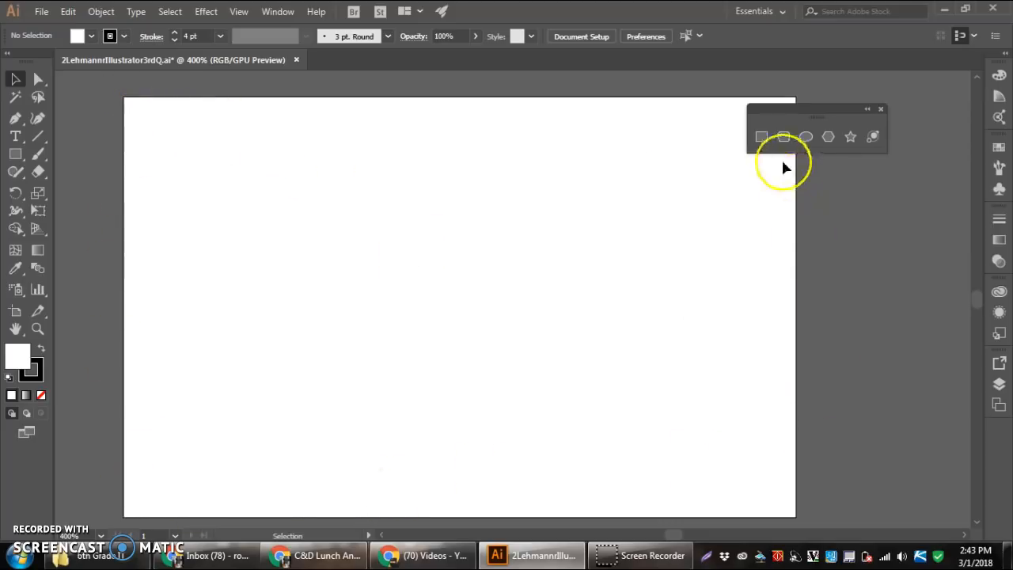
{"action": "mouse_move", "coordinate": [693, 196]}
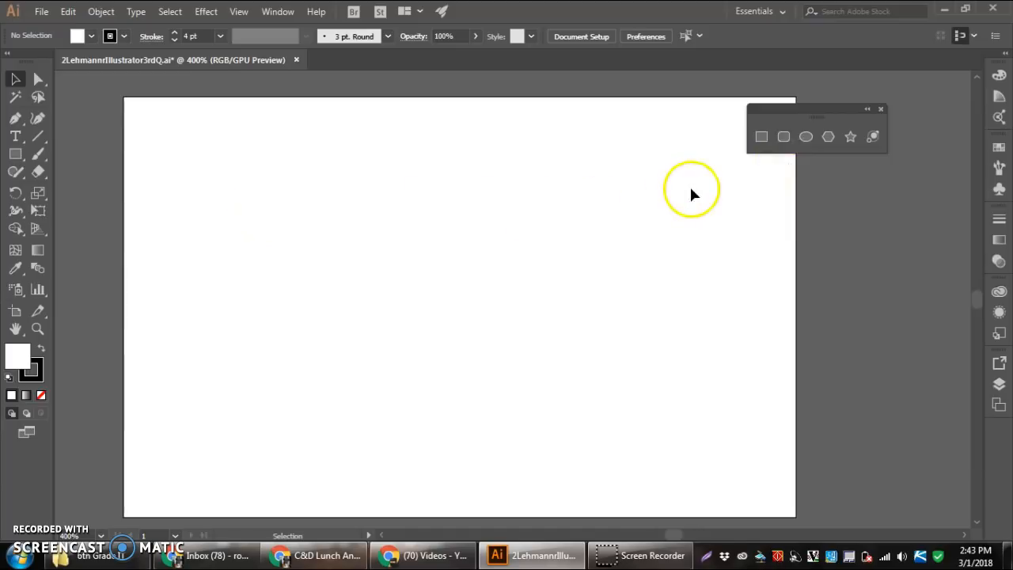
{"action": "mouse_move", "coordinate": [761, 137]}
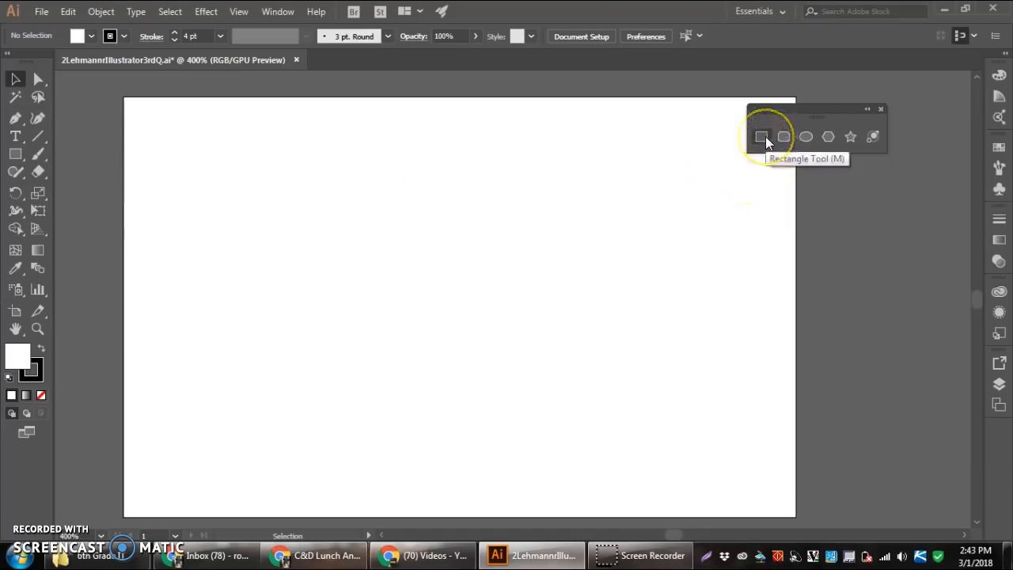
Draw a rectangle near the artboard's top-left and thin its black outline to 1 pt
{"action": "left_click", "coordinate": [760, 136]}
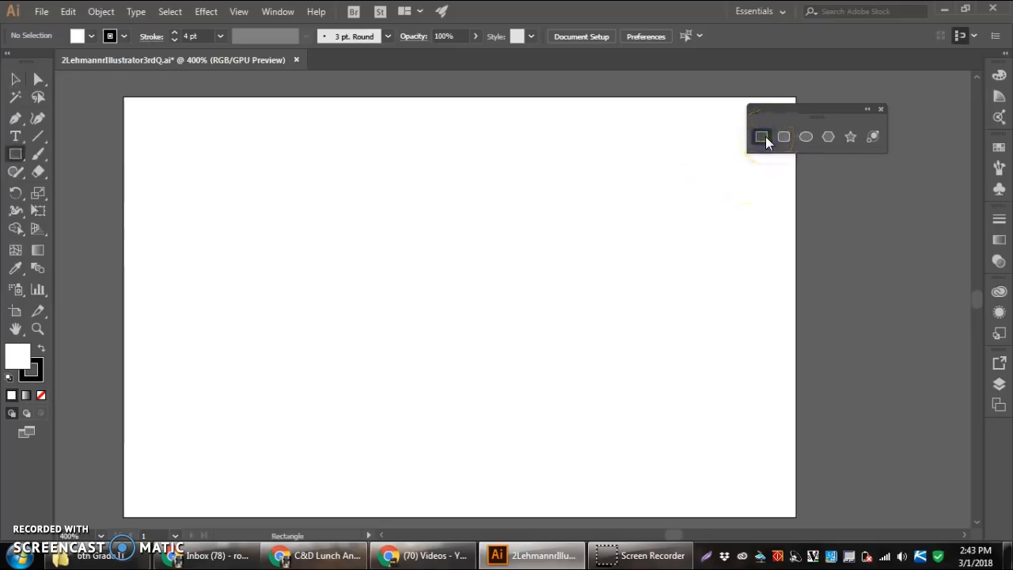
{"action": "left_click_drag", "start_coordinate": [152, 141], "coordinate": [323, 266]}
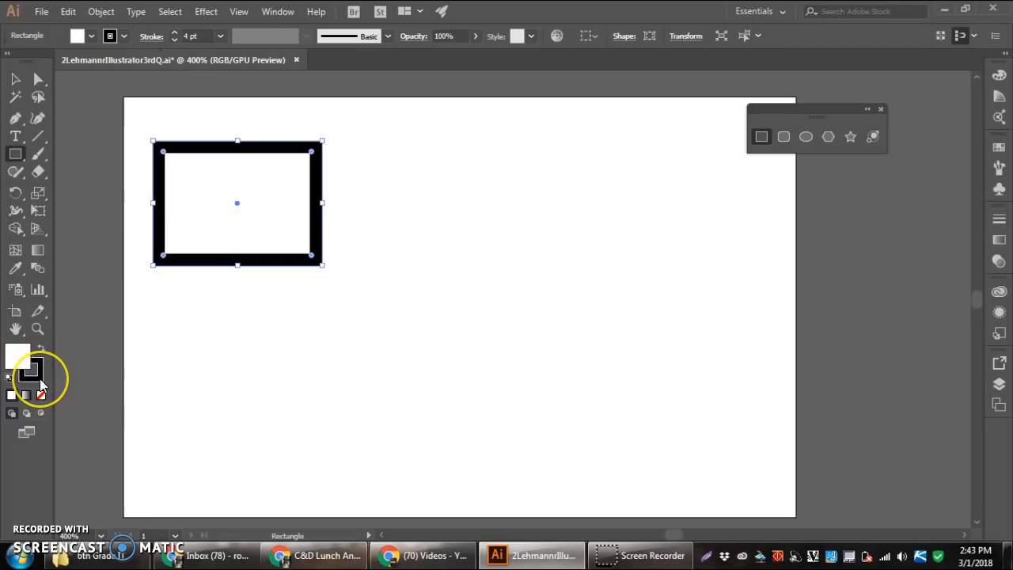
{"action": "left_click", "coordinate": [220, 36]}
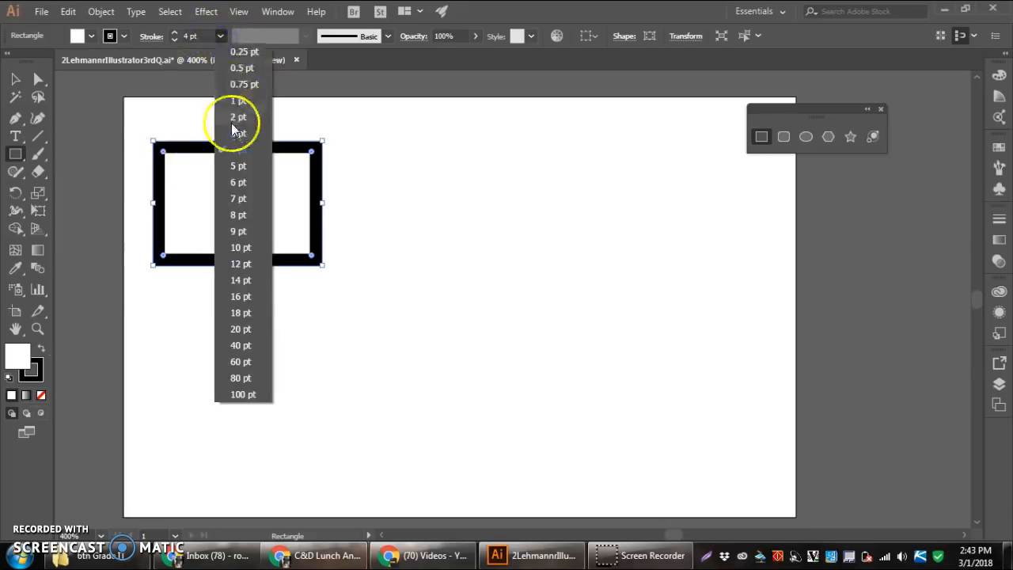
{"action": "left_click", "coordinate": [237, 102]}
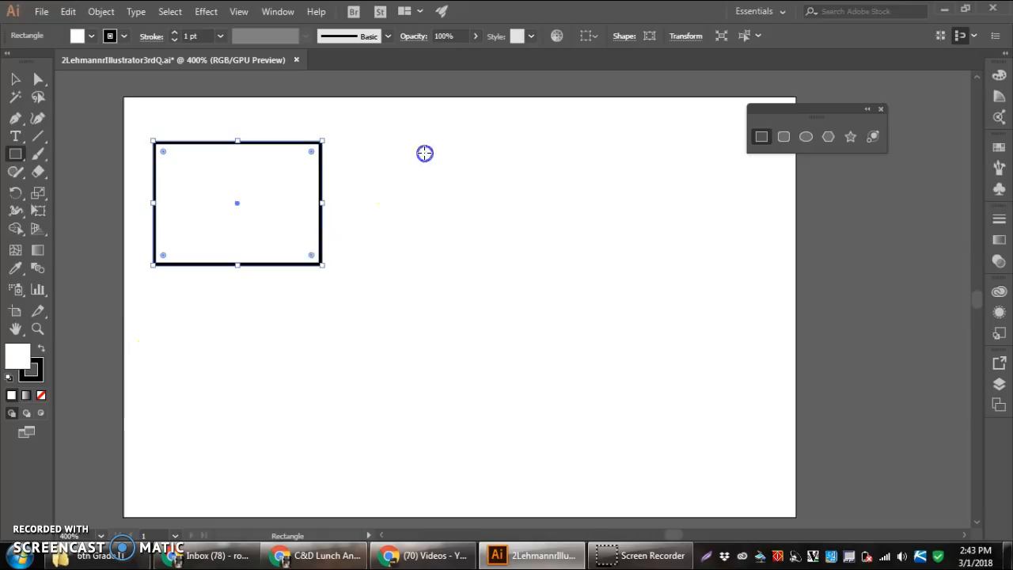
Create a rectangle with exact width and height from the Rectangle dialog
{"action": "left_click", "coordinate": [424, 152]}
{"action": "type", "text": "2"}
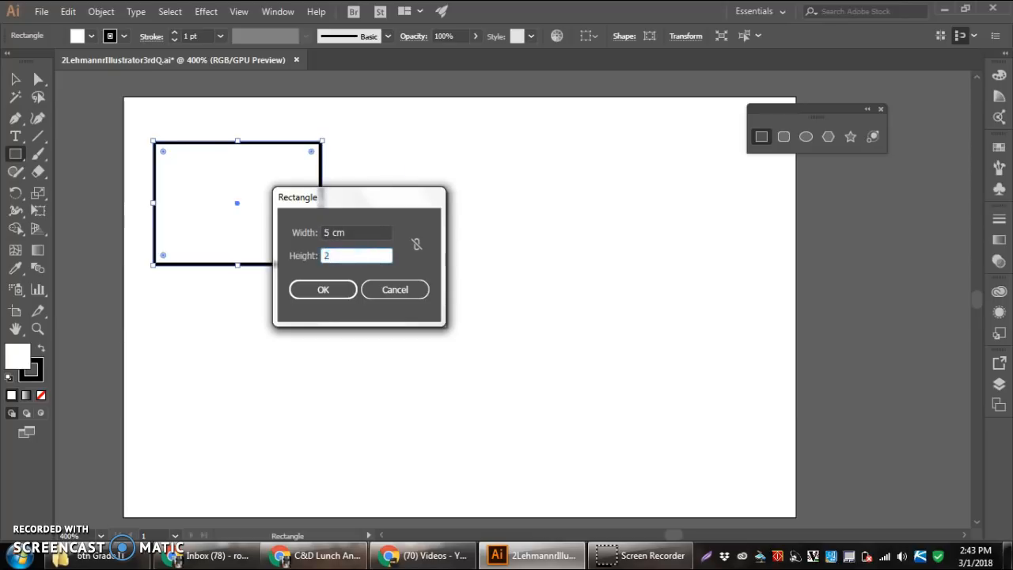
{"action": "left_click", "coordinate": [323, 288]}
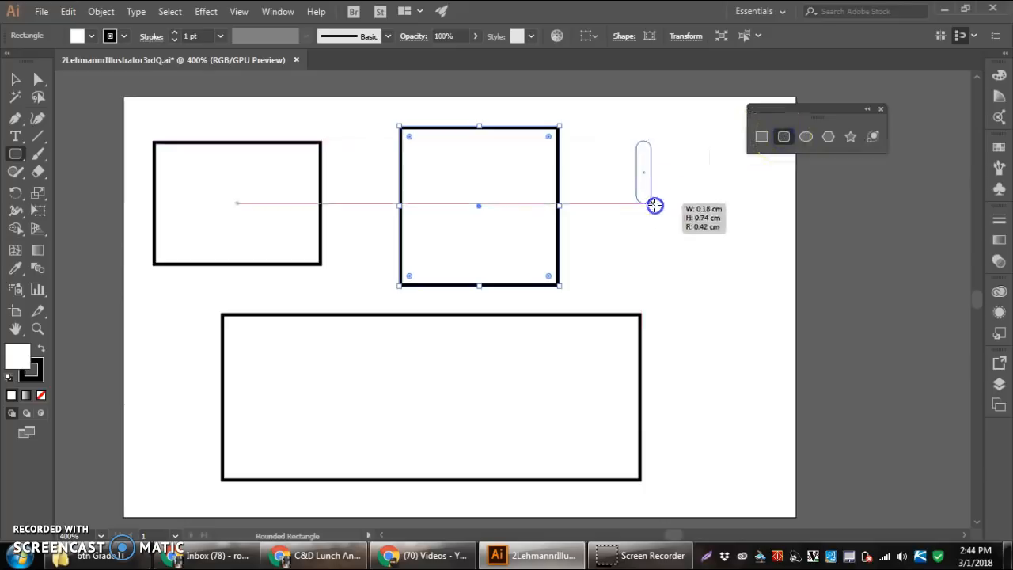
Draw a rounded square to the right of the square, ready to add a circle below
{"action": "left_click_drag", "start_coordinate": [652, 206], "coordinate": [782, 307]}
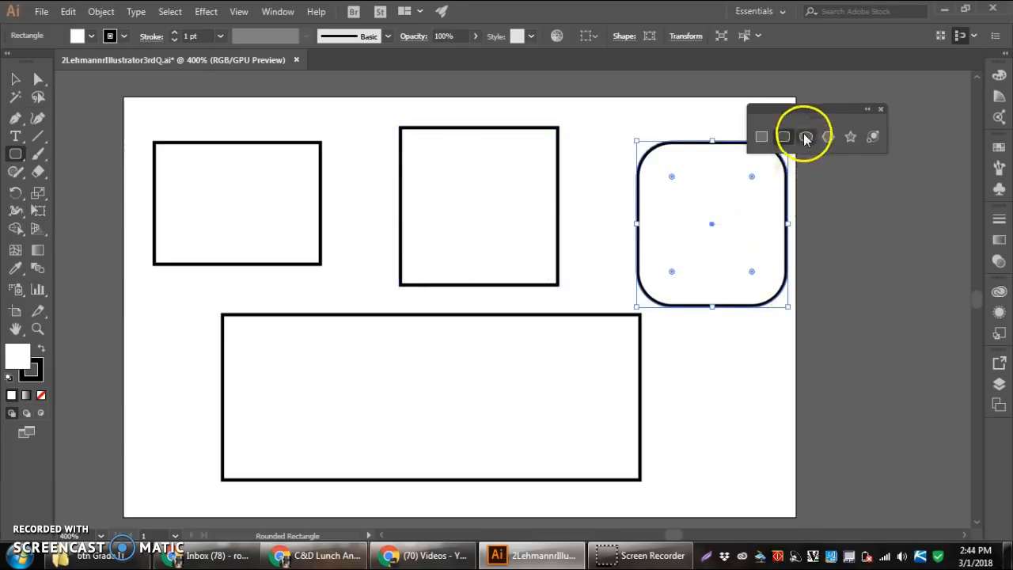
{"action": "left_click", "coordinate": [805, 136]}
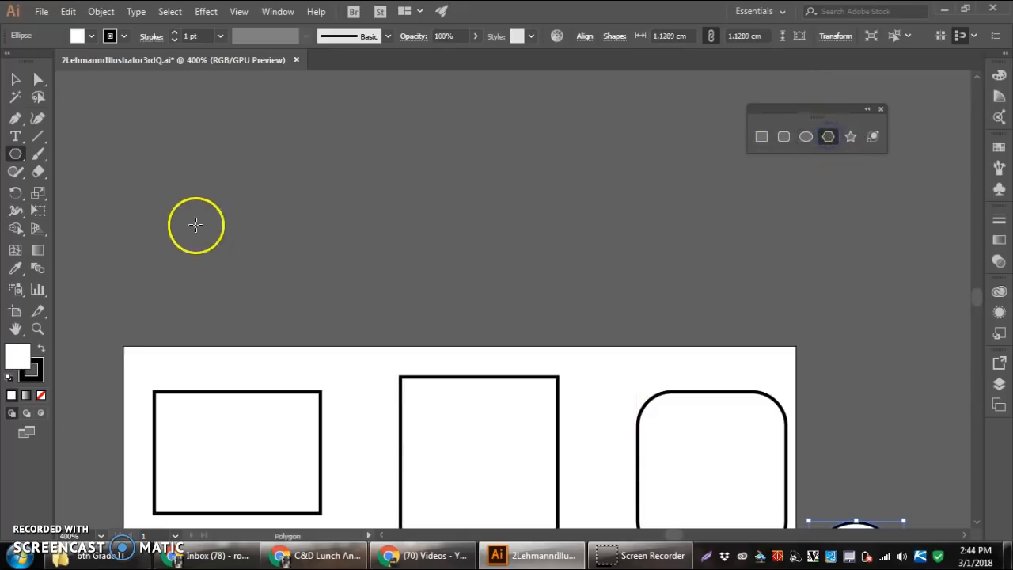
Draw an octagon above the artboard and add a six-sided polygon via the Polygon dialog
{"action": "left_click_drag", "start_coordinate": [196, 224], "coordinate": [293, 237]}
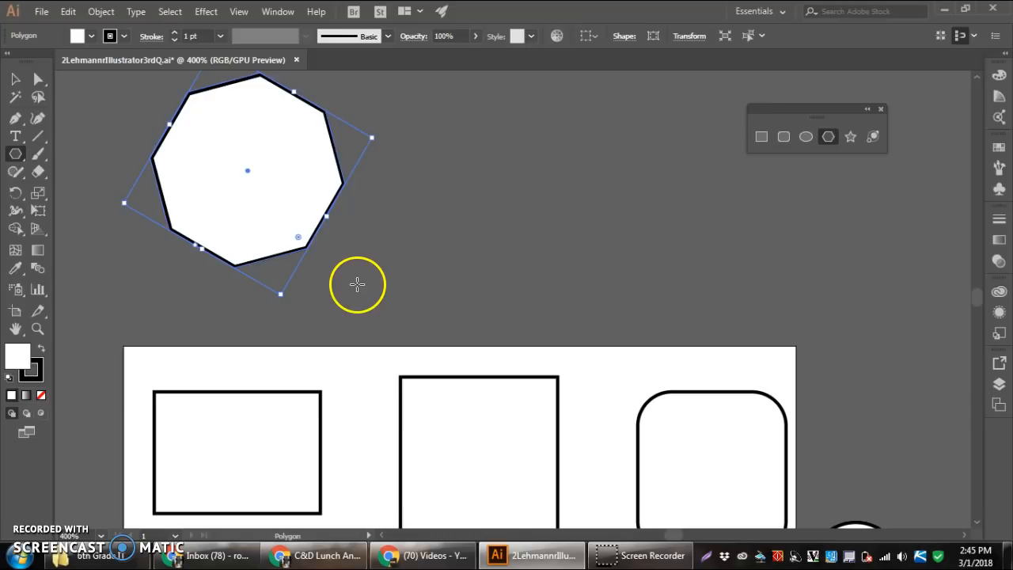
{"action": "left_click", "coordinate": [357, 284]}
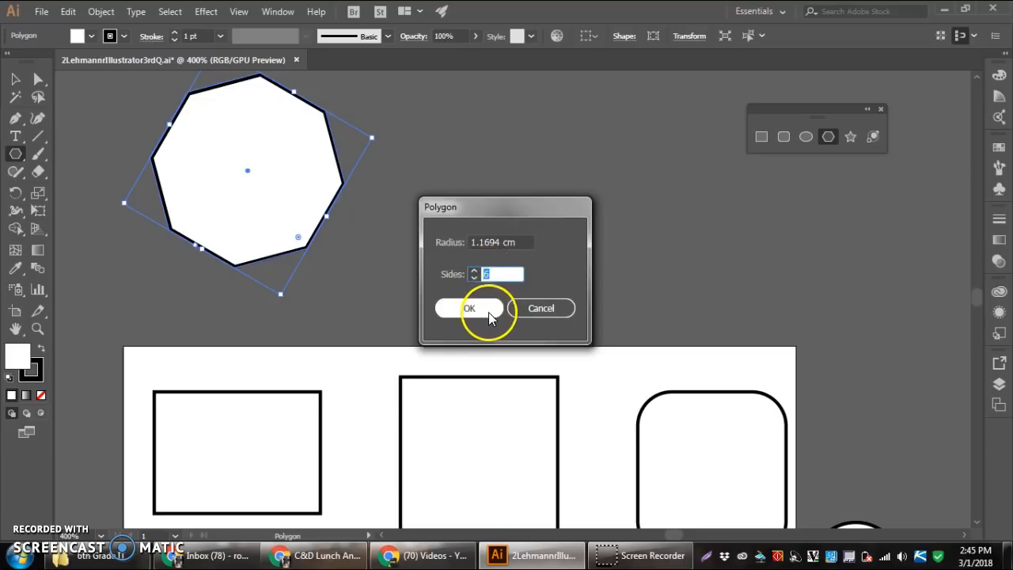
{"action": "left_click", "coordinate": [469, 307]}
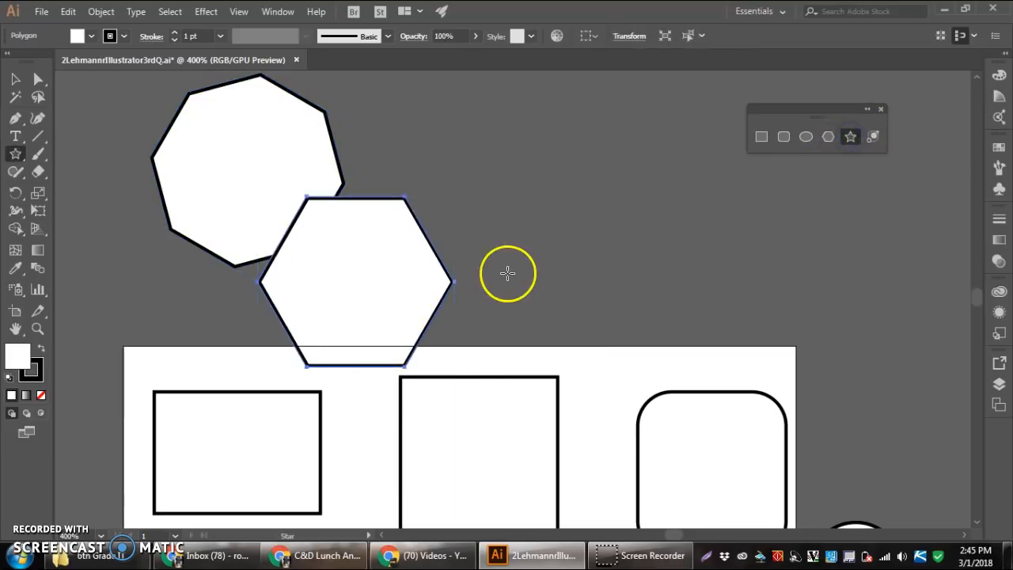
Draw a five-pointed star right of the hexagon, then a ten-pointed star via the Star dialog
{"action": "left_click_drag", "start_coordinate": [507, 272], "coordinate": [554, 272]}
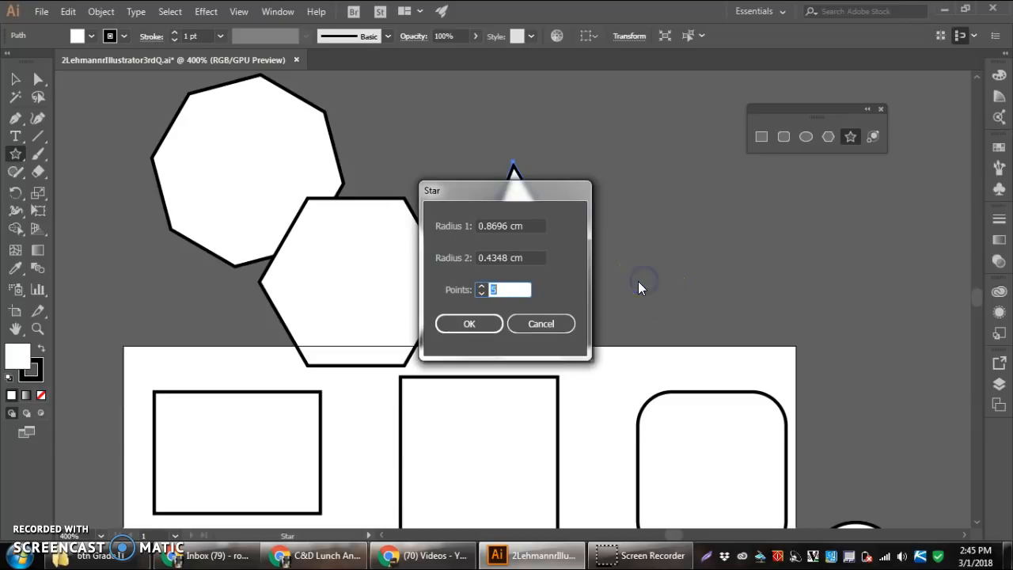
{"action": "left_click", "coordinate": [481, 287]}
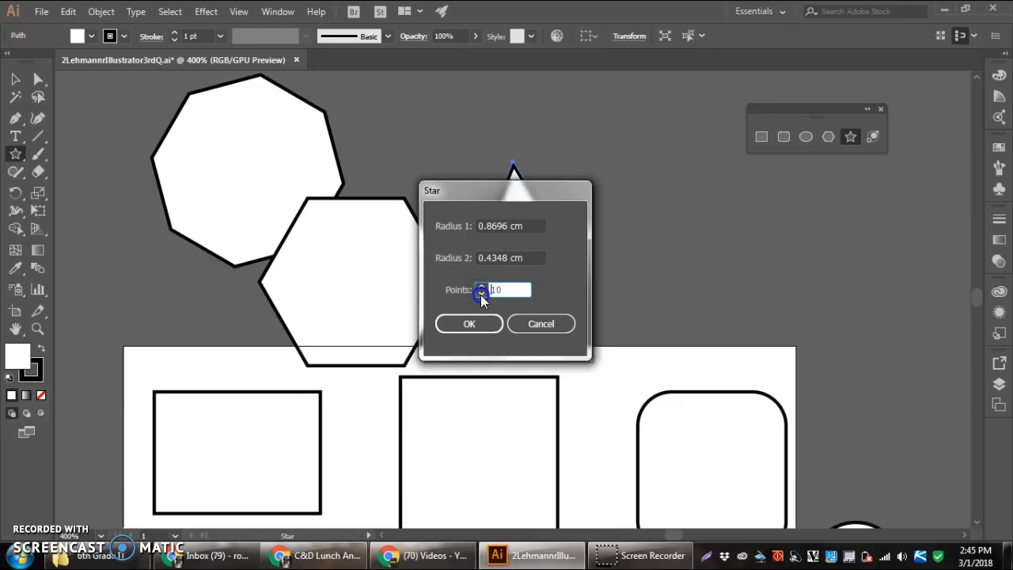
{"action": "mouse_move", "coordinate": [514, 282]}
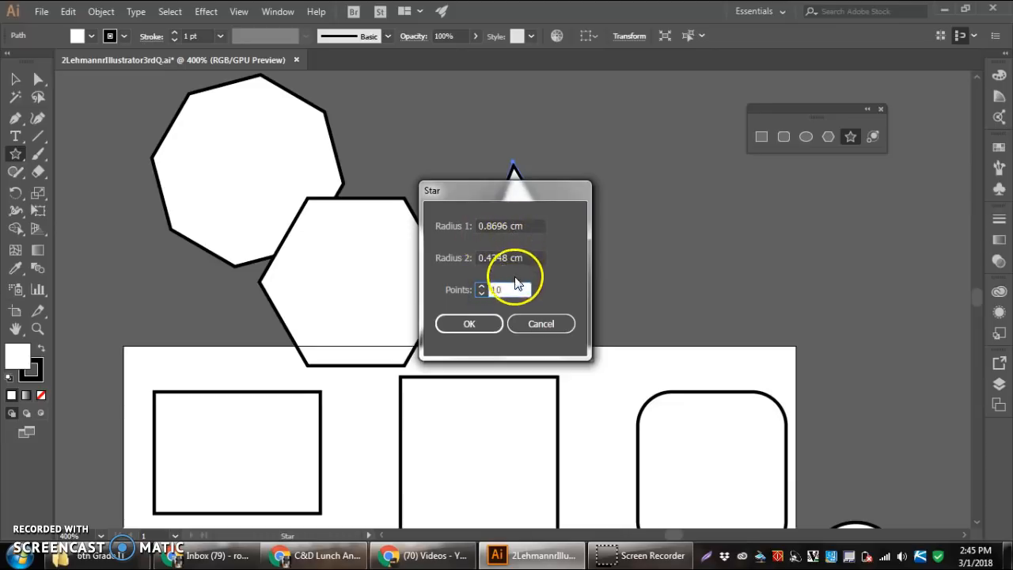
{"action": "left_click", "coordinate": [468, 323]}
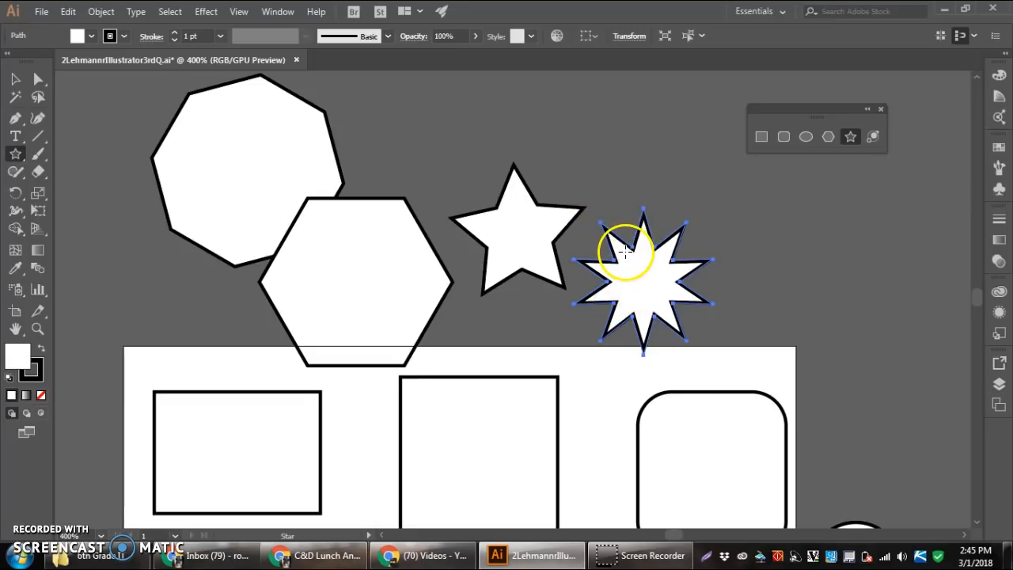
{"action": "scroll", "scroll_direction": "down", "scroll_amount": 3}
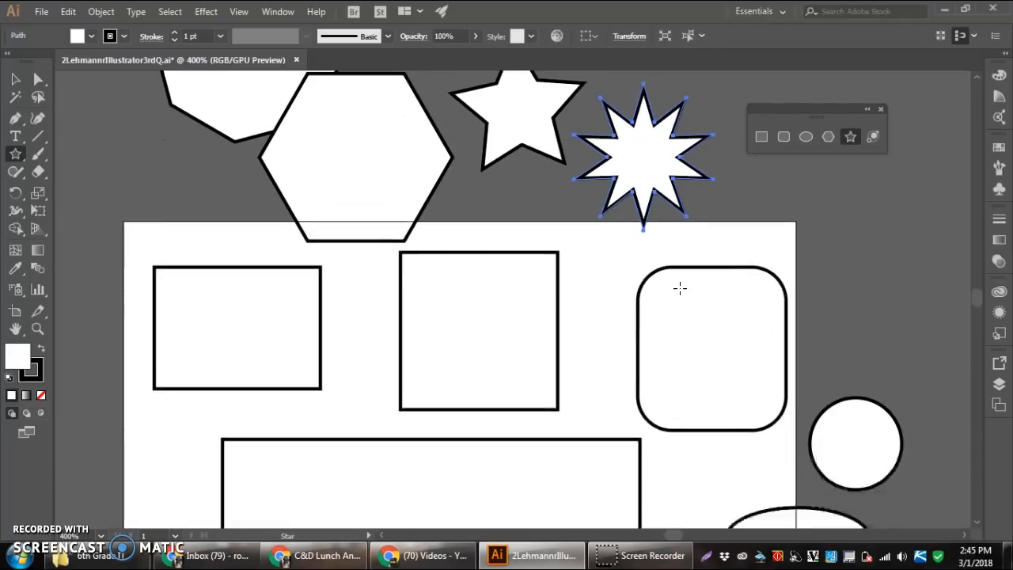